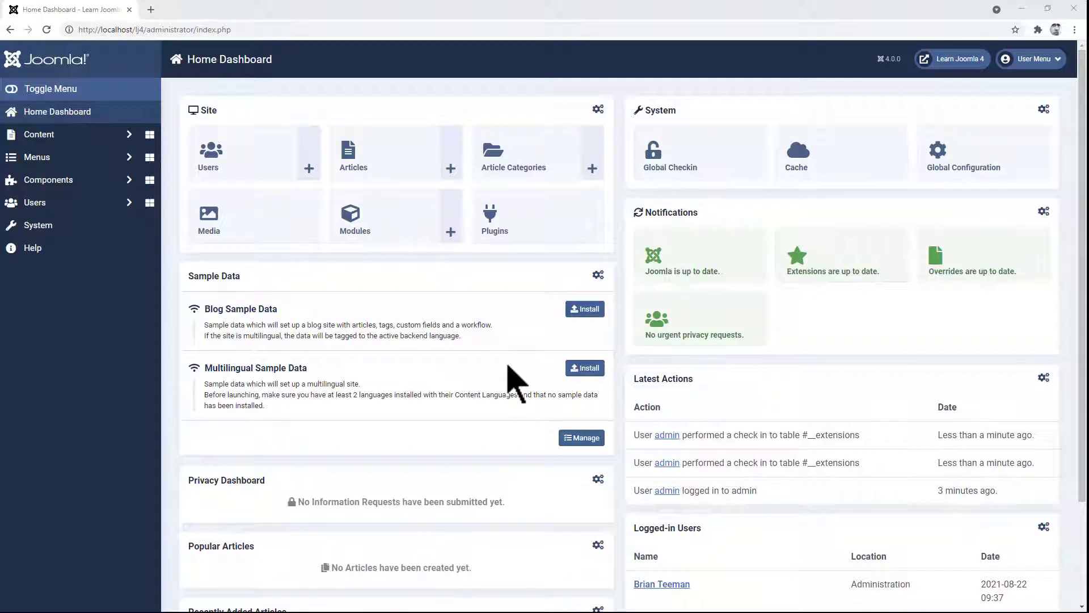
Step: Filter the plugins list to the 'editors' type, showing CodeMirror, None and TinyMCE
left_click(536, 215)
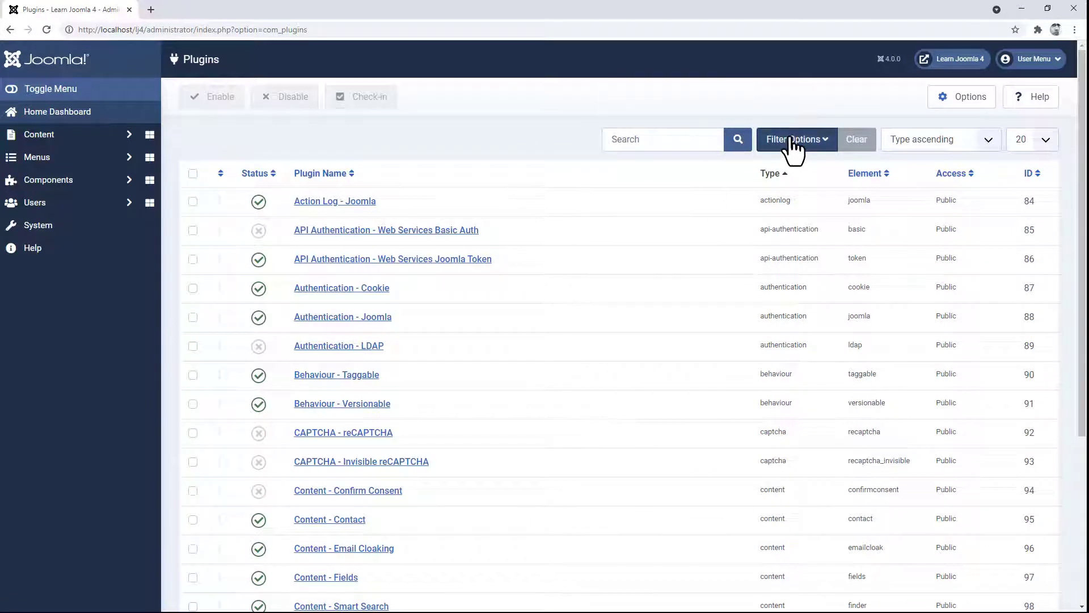
left_click(796, 139)
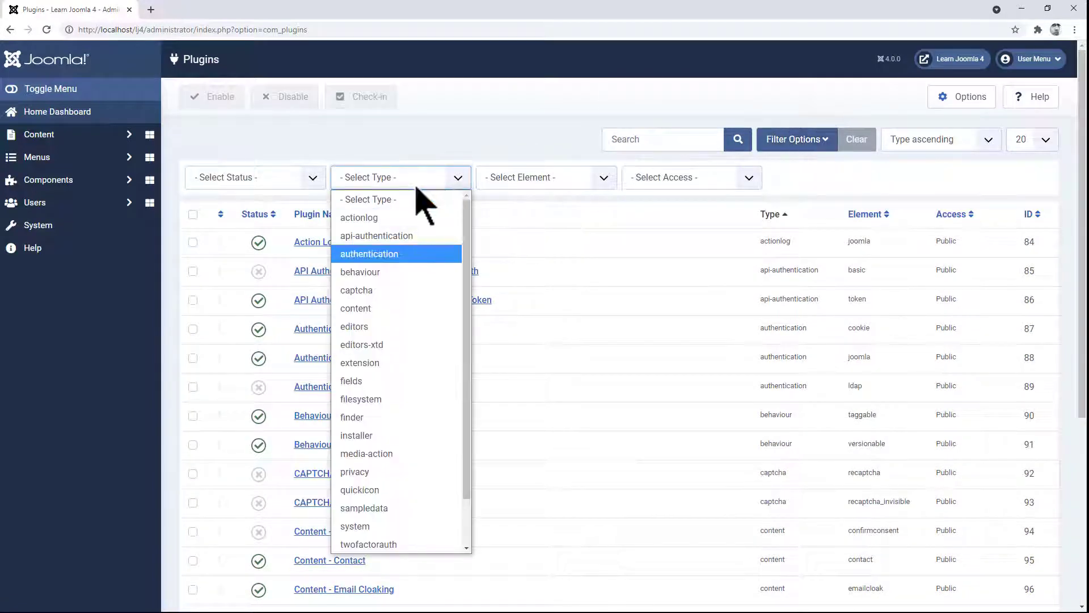
left_click(354, 327)
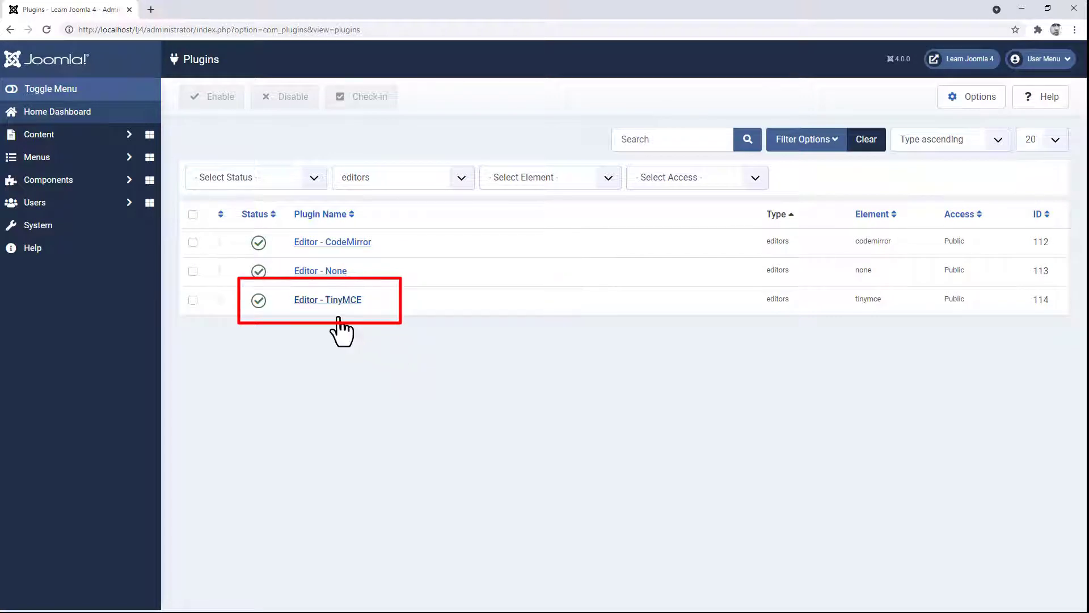
Step: Open the Editor - TinyMCE plugin and show its Set 0 toolbar settings
left_click(327, 300)
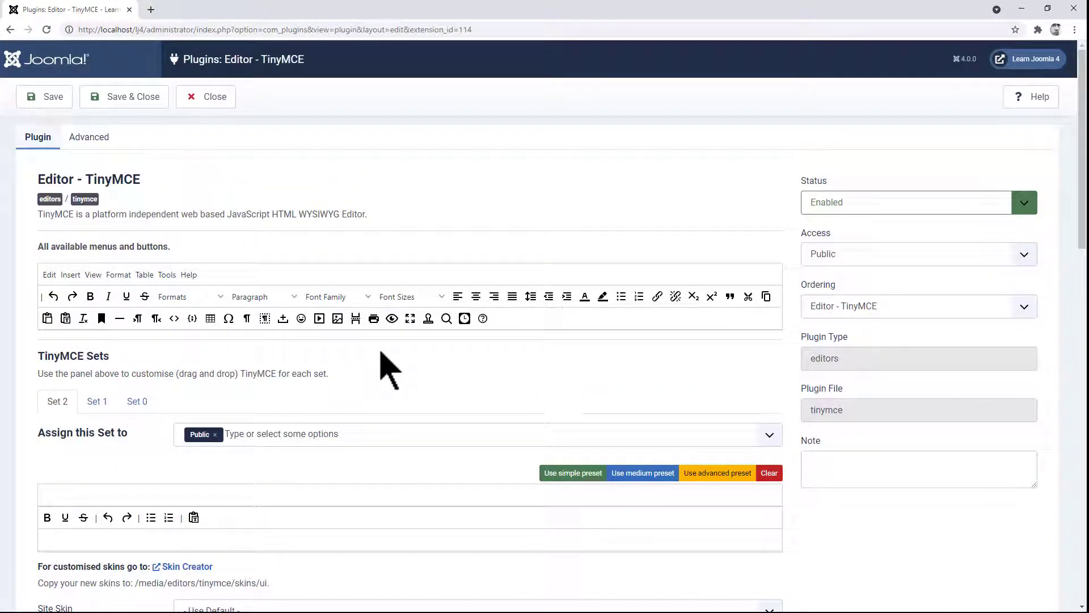
scroll("down", 3)
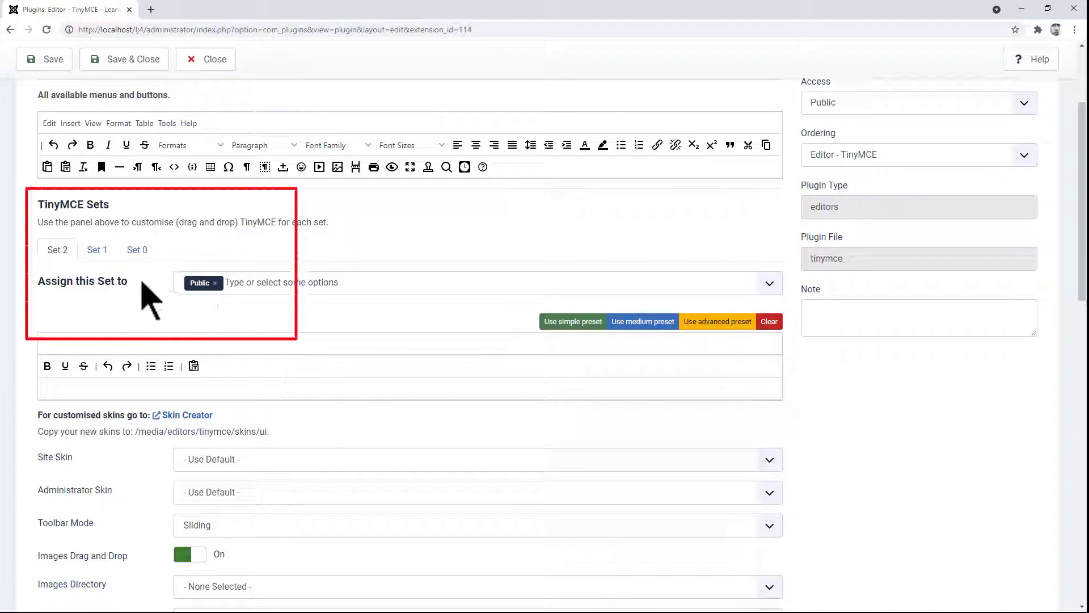
left_click(136, 249)
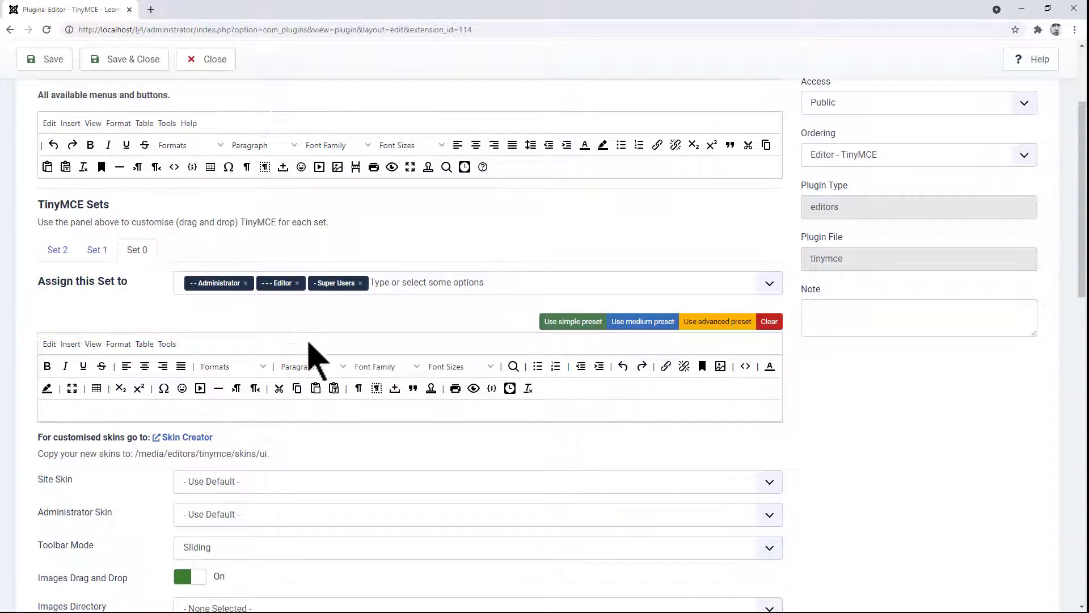
Step: Set TinyMCE's Markdown option to On, then Save & Close the plugin
scroll("down", 3)
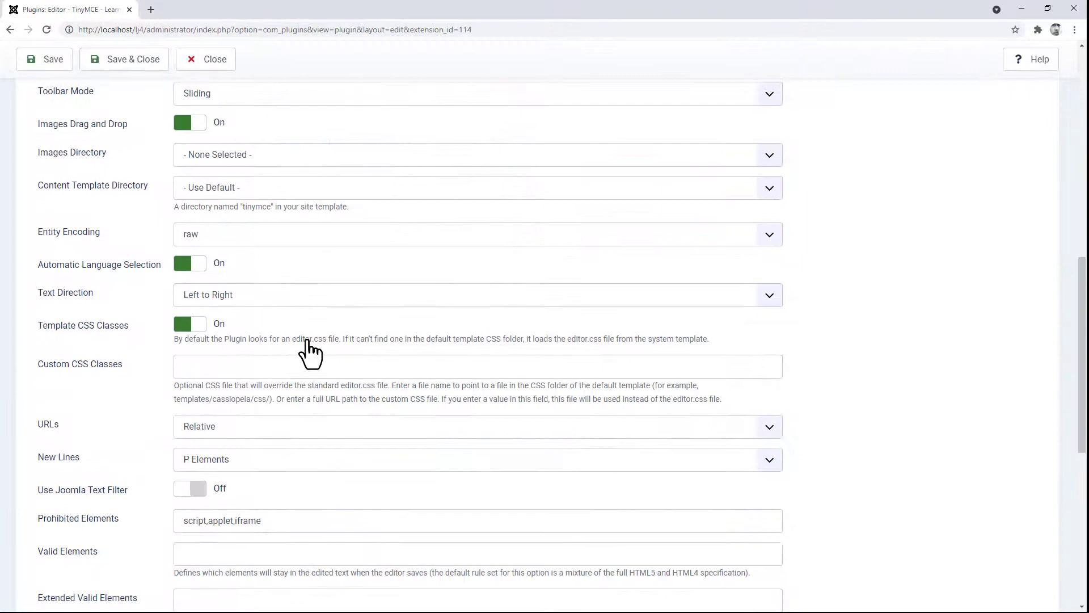
scroll("down", 3)
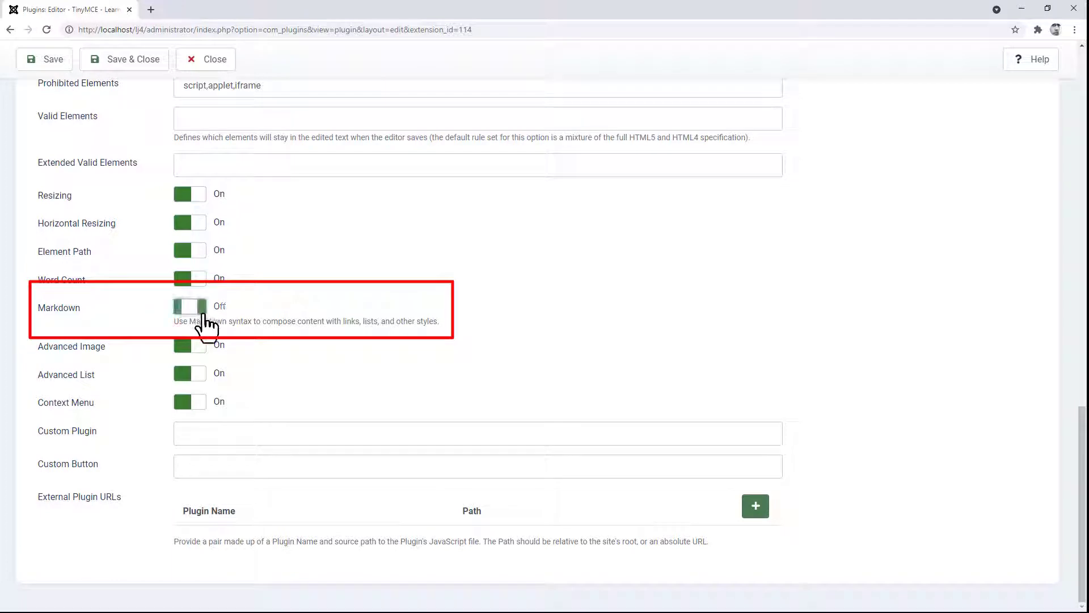
left_click(189, 306)
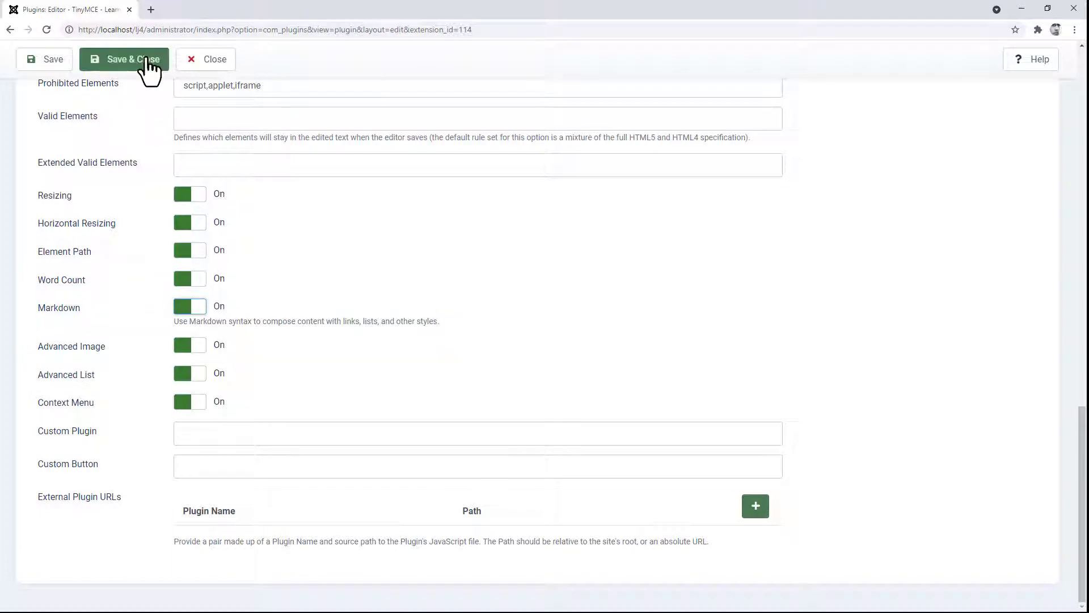
left_click(123, 59)
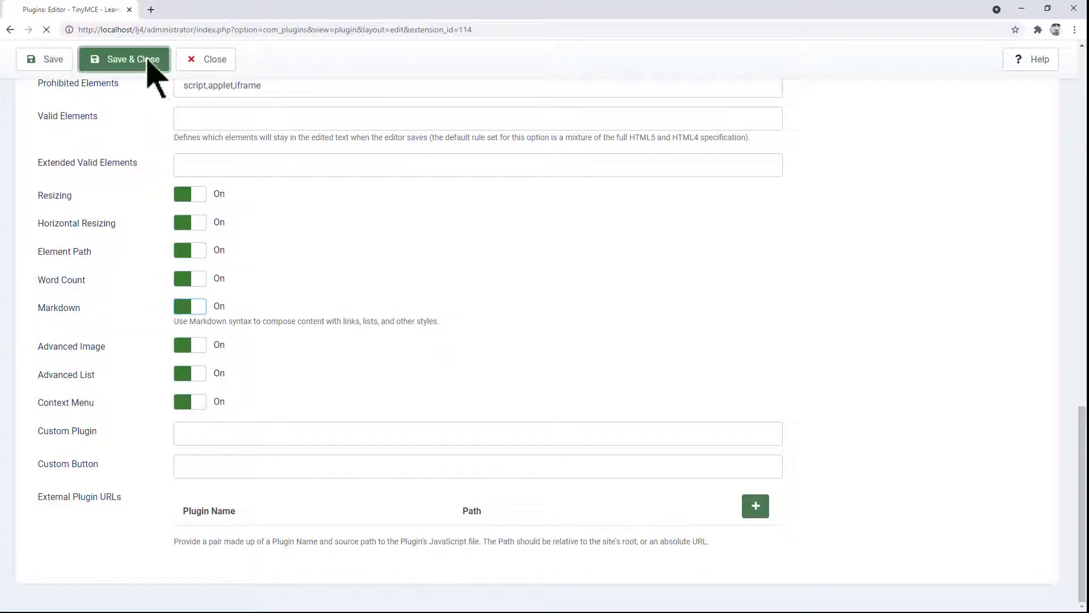
left_click(124, 59)
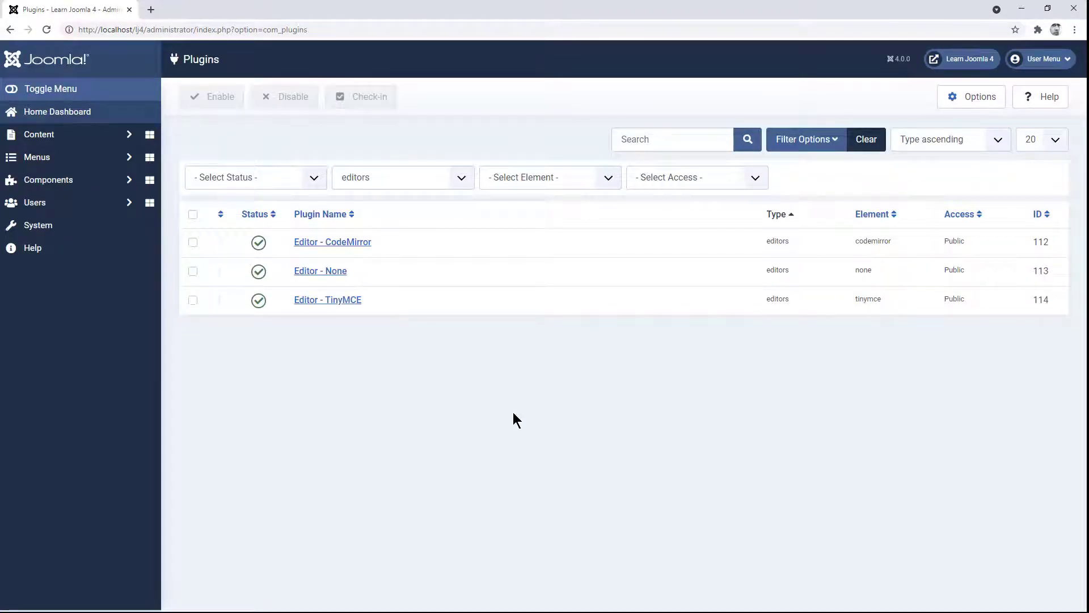
Step: From the Home Dashboard, create a new article and place the cursor in Article Text
left_click(57, 111)
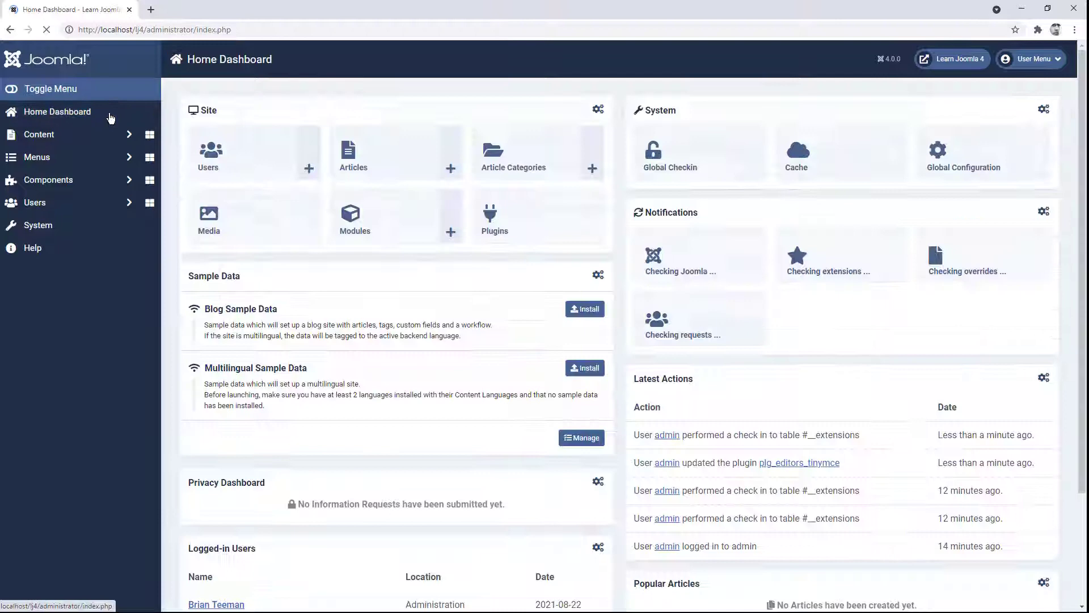
left_click(449, 168)
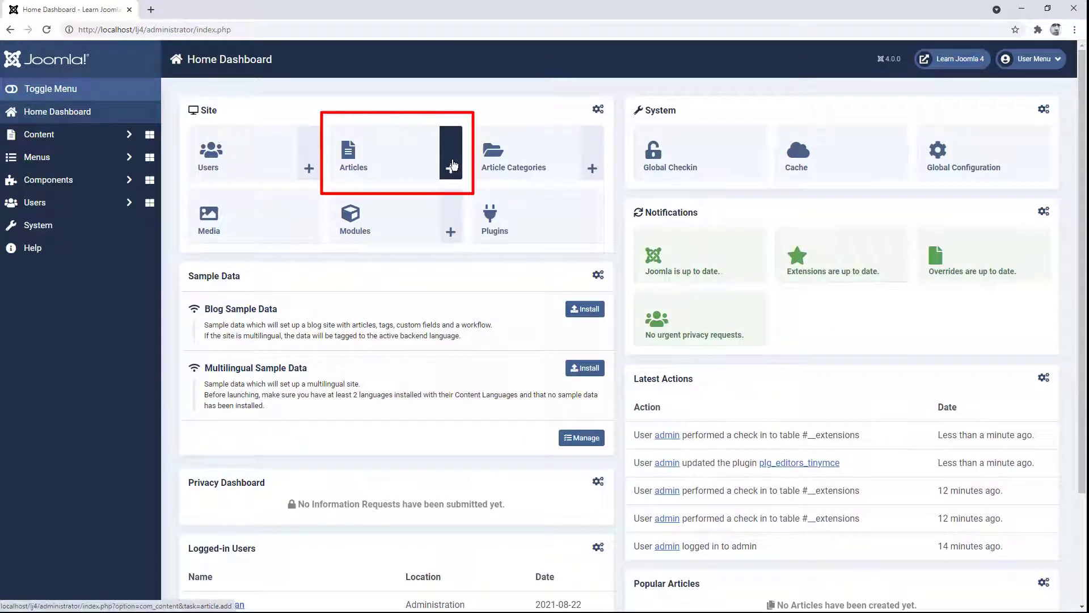
left_click(450, 153)
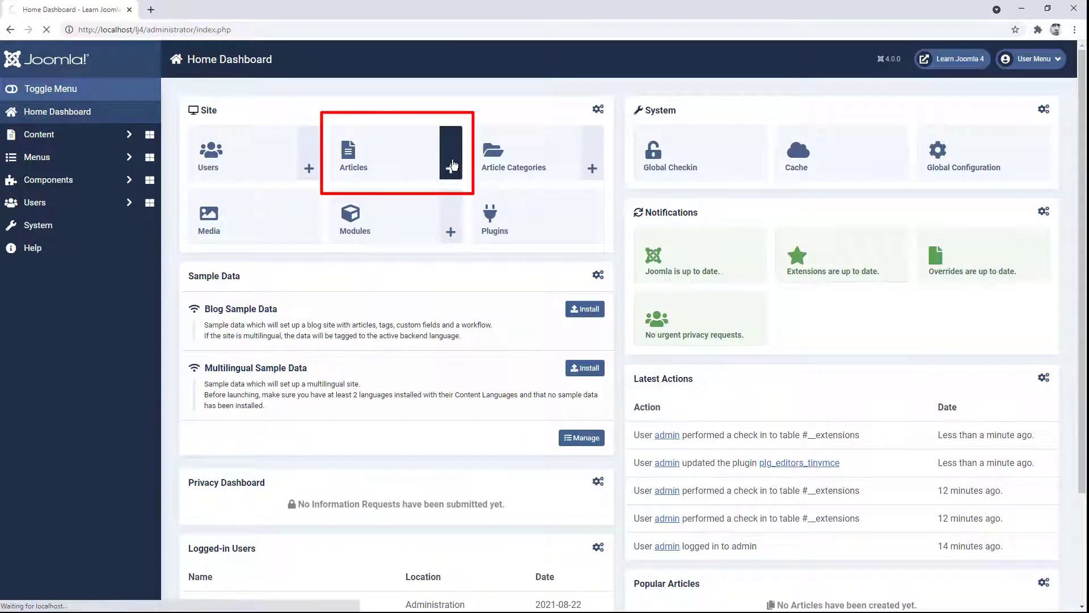
left_click(450, 153)
type("#")
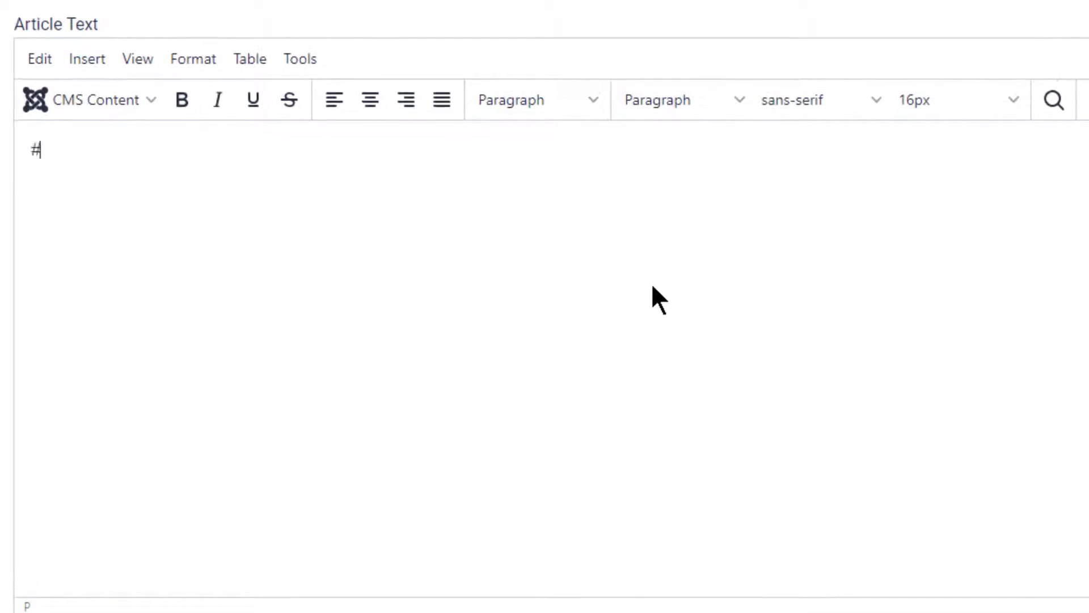
Step: Write Markdown headings 'Heading 1', 'Heading 2', 'Heading 3' and bullet items 'Bullet' and 'hhhh'
type("Heading 1")
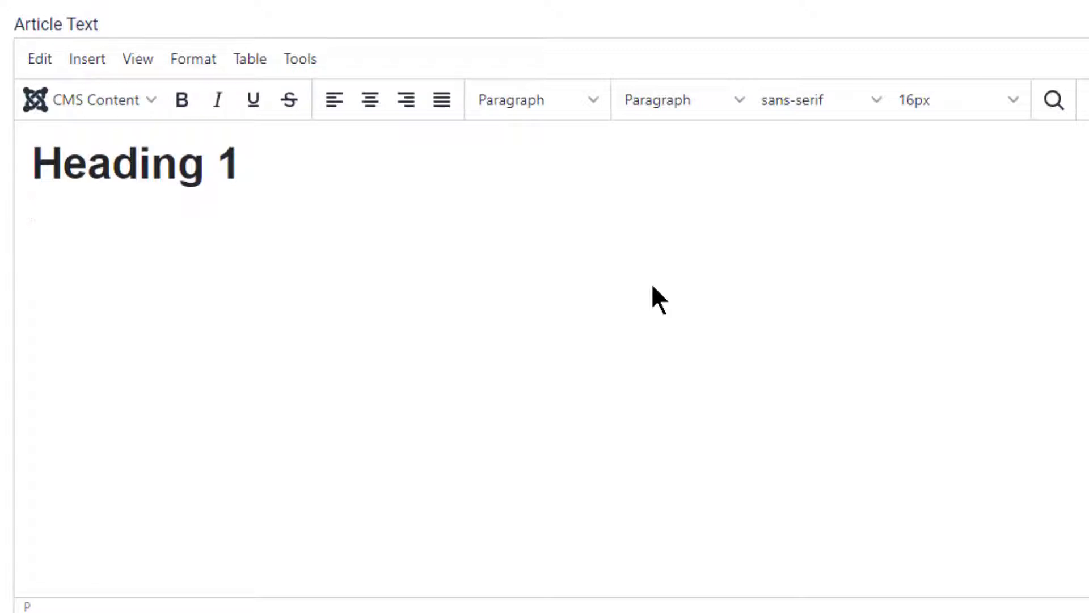
type("##")
type("-")
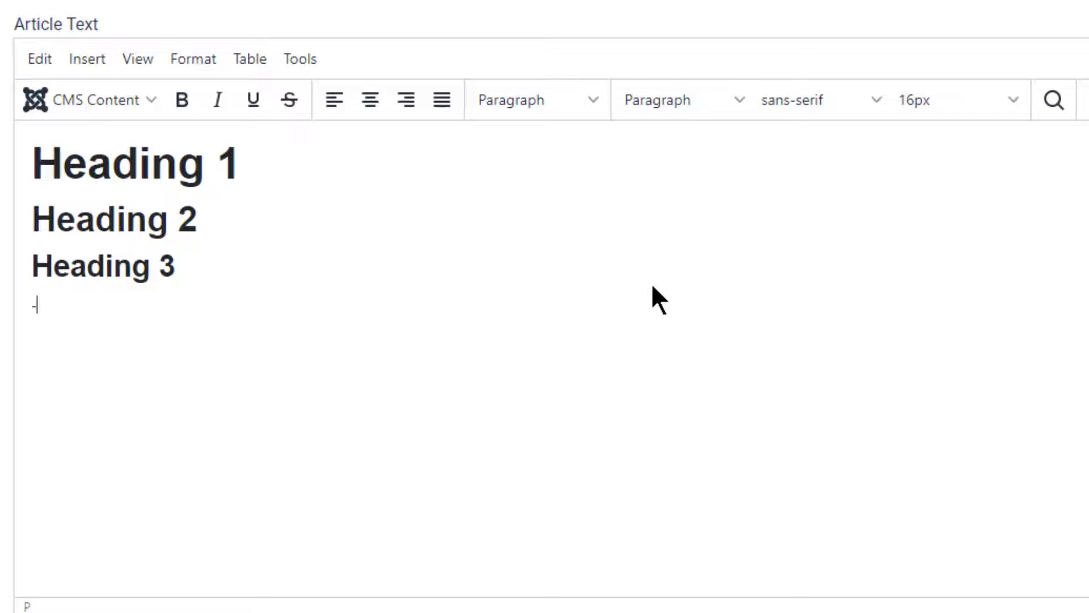
type("Bullet")
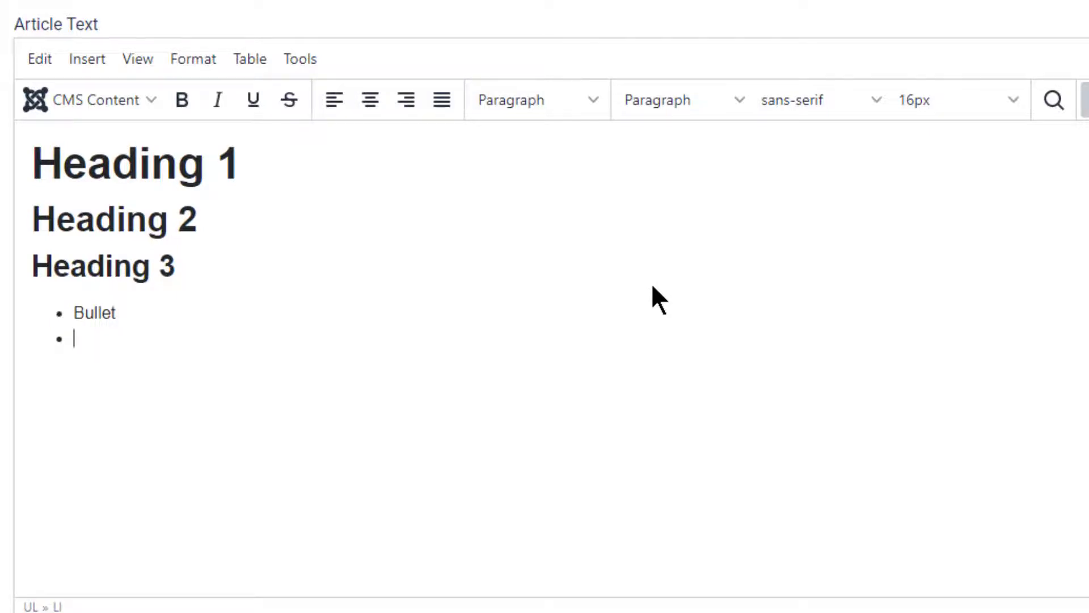
type("hhhh")
type("1.")
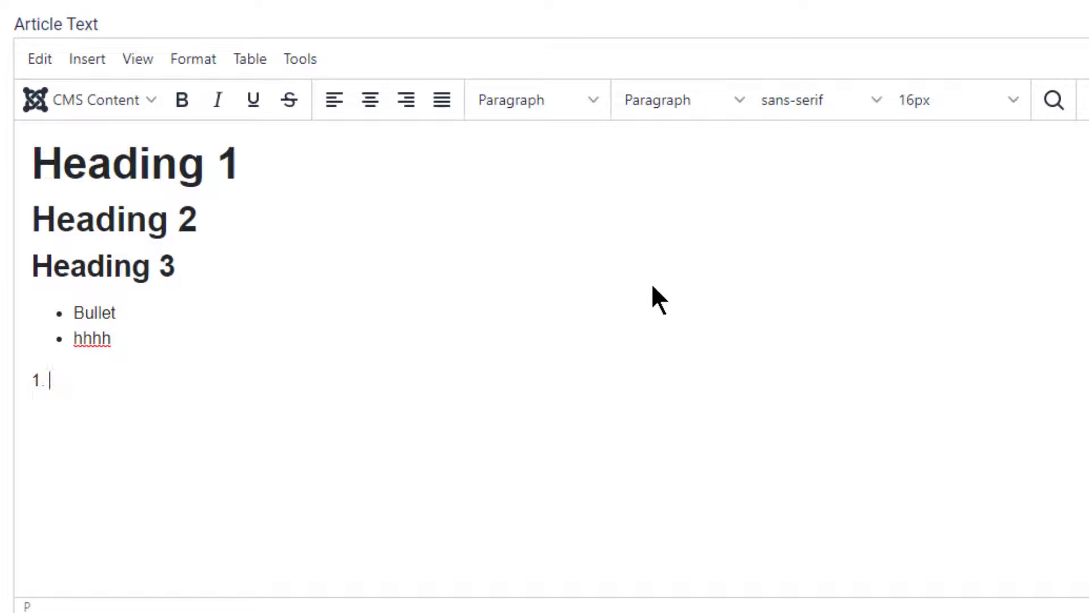
Step: Enter a numbered list with items 'Bullet' and 'bullet', then move below it
type("Bullet")
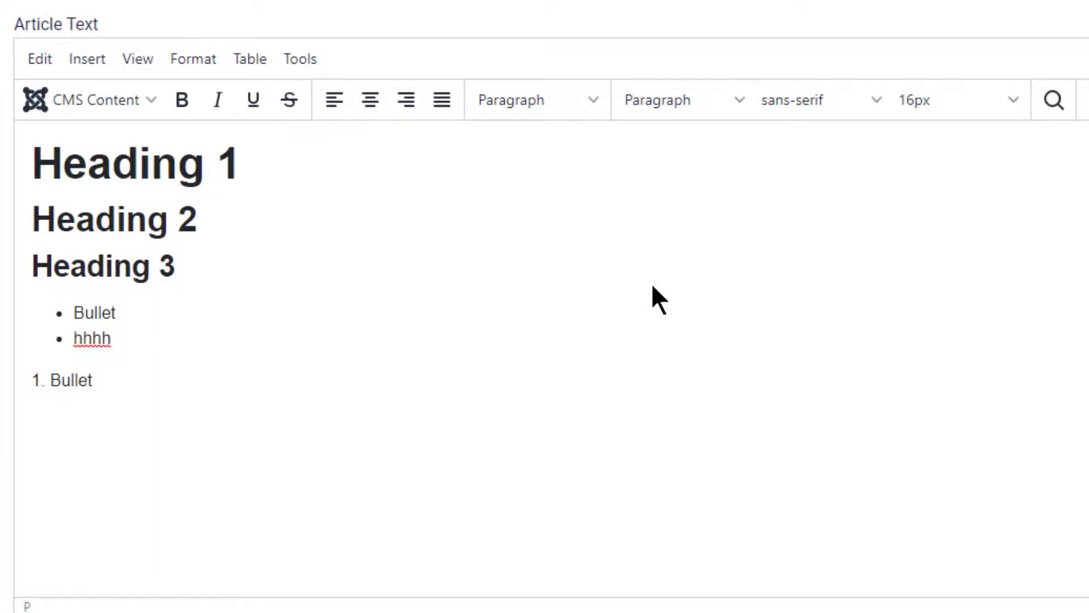
key("Enter")
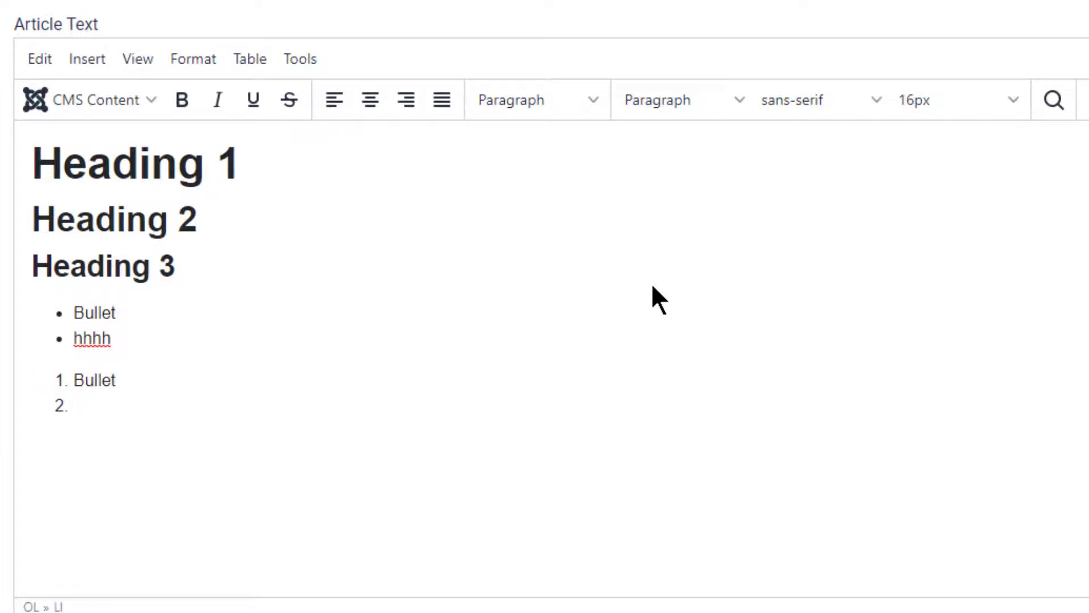
type("bu")
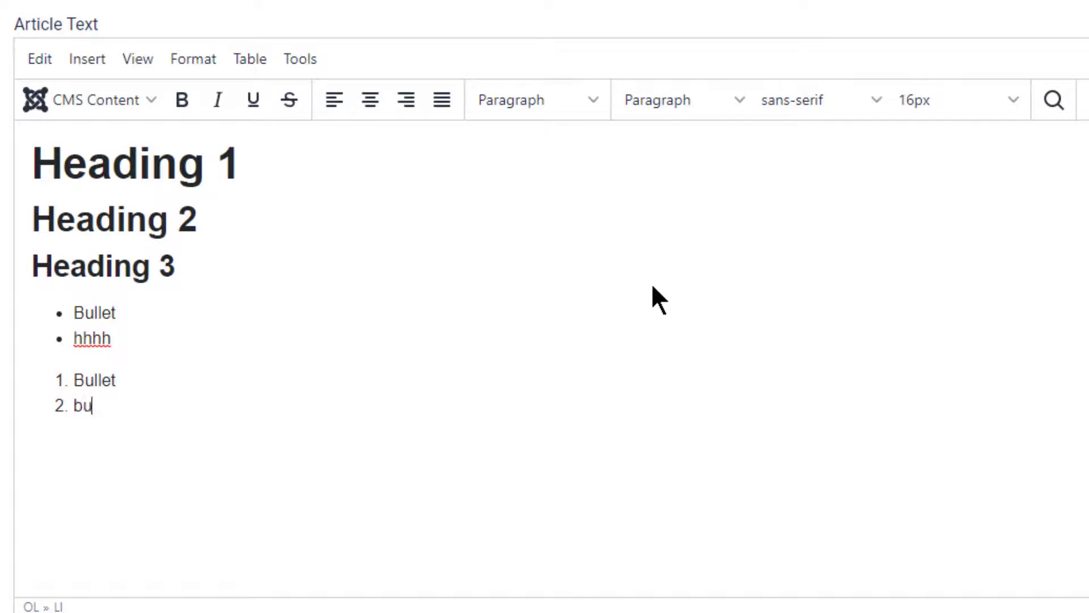
type("llet")
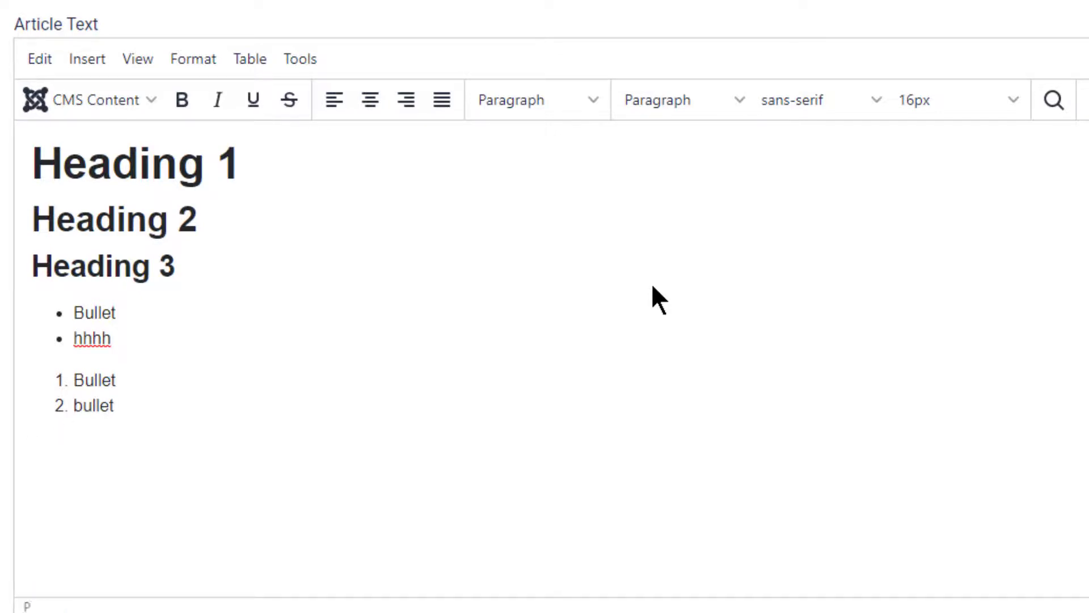
left_click(32, 447)
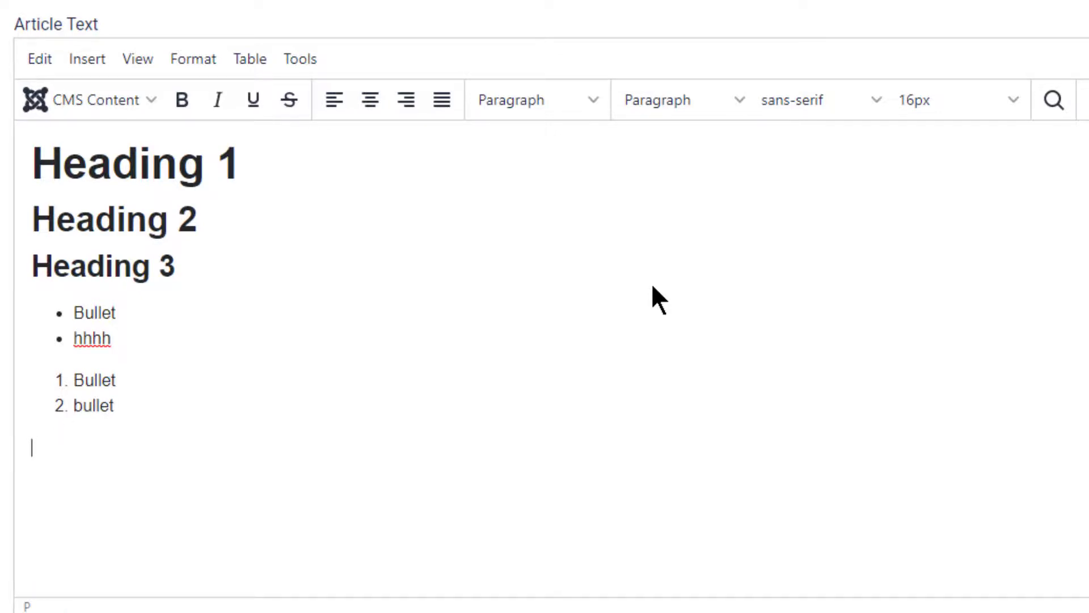
Step: Add '*italic*' and '**bild**' as italic and bold paragraphs, ending with a new line
type("*it")
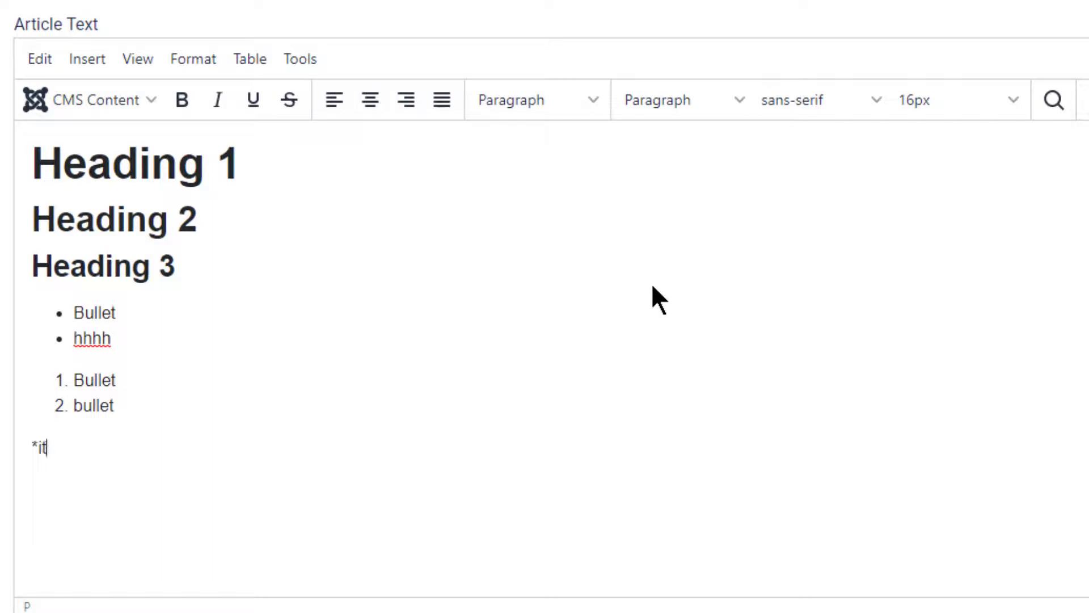
type("alic*")
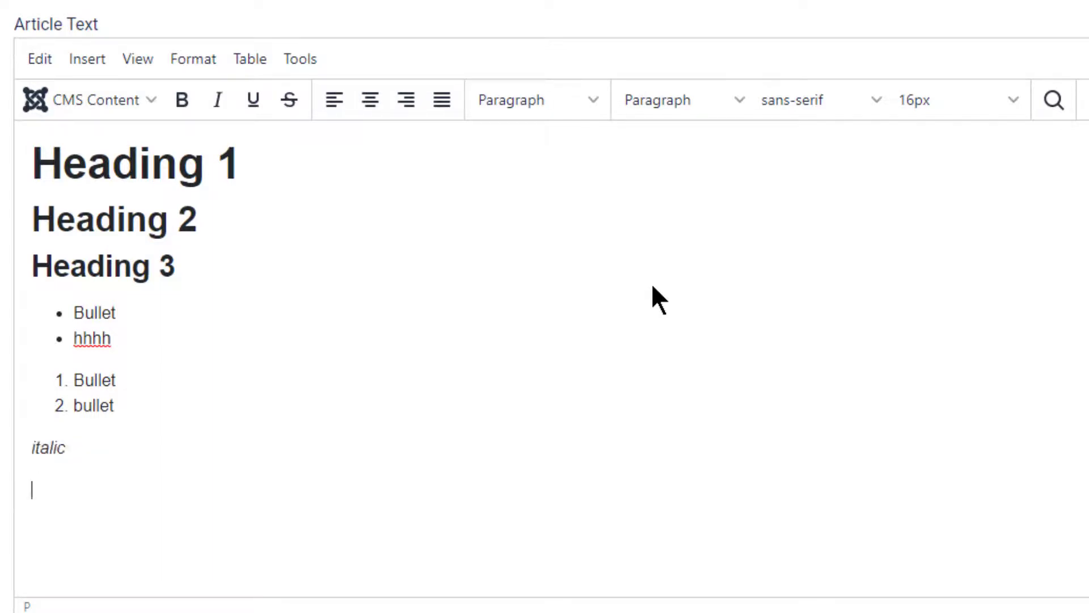
type("**")
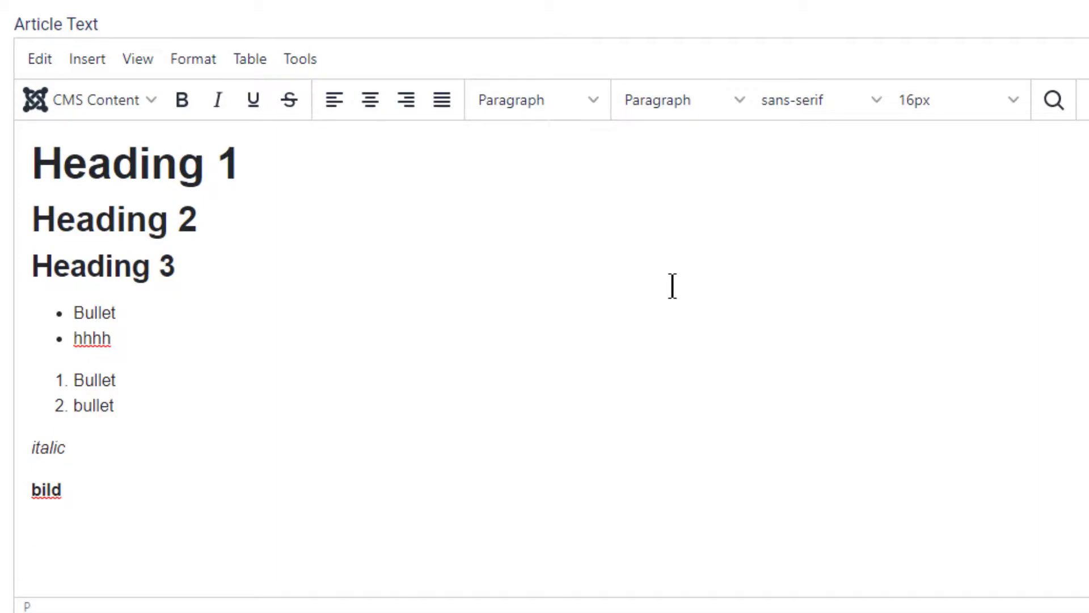
key("Enter")
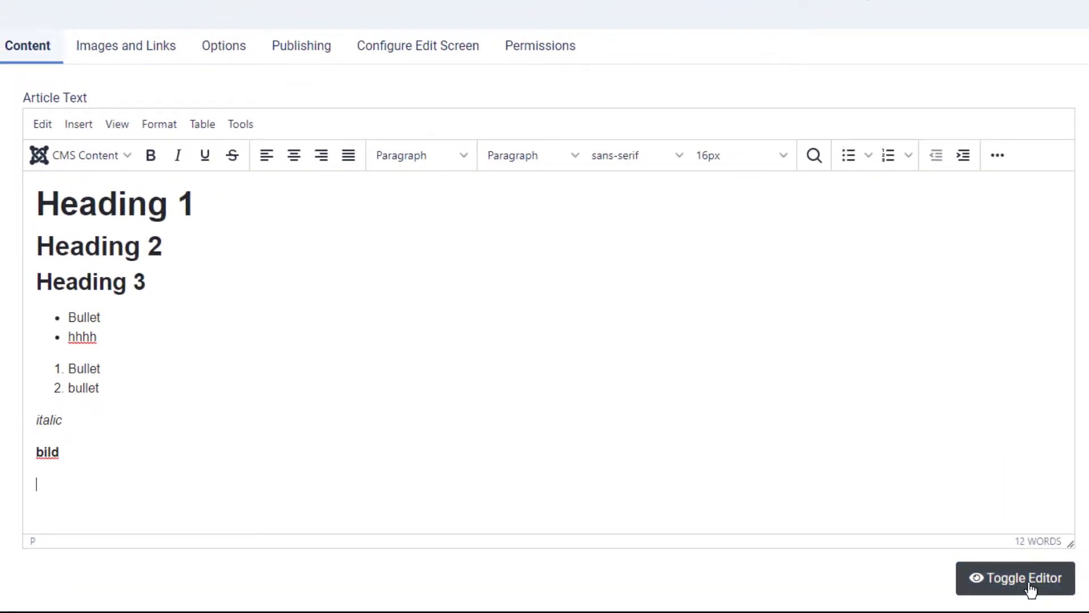
left_click(1013, 578)
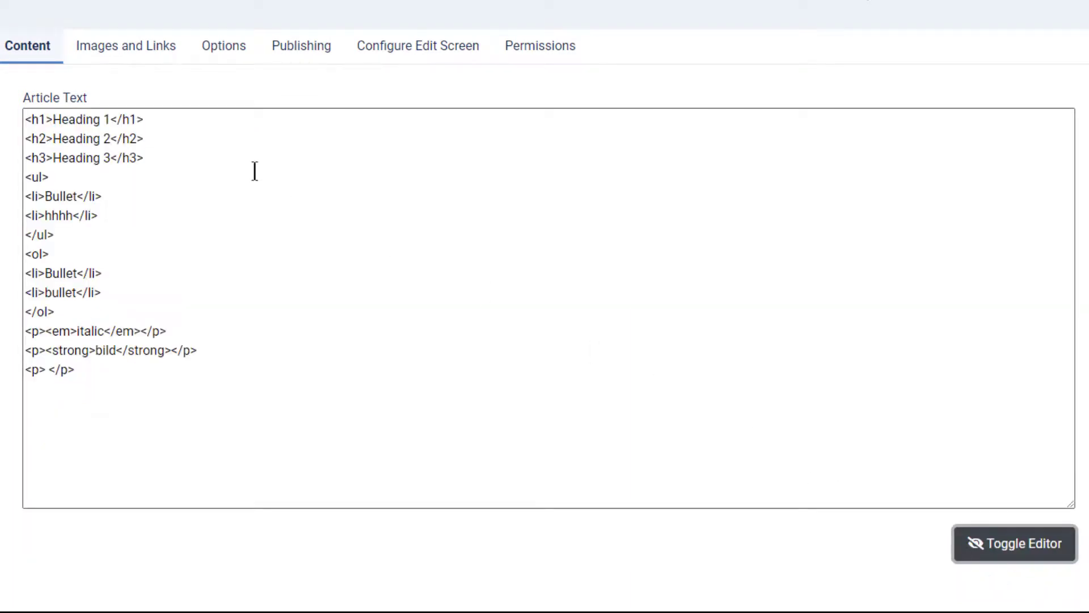
triple_click(82, 119)
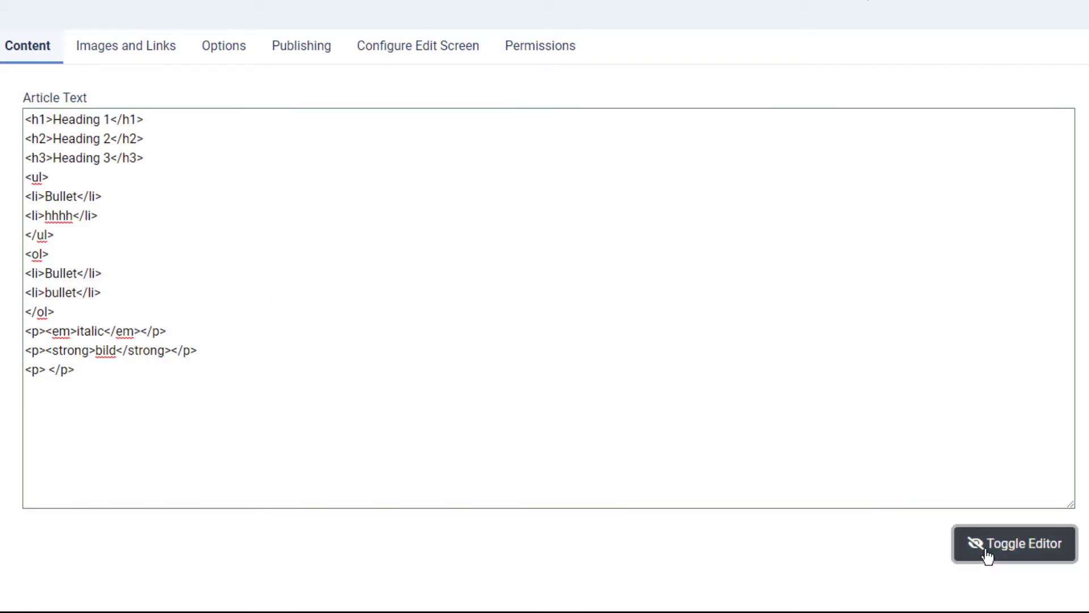
left_click(1013, 544)
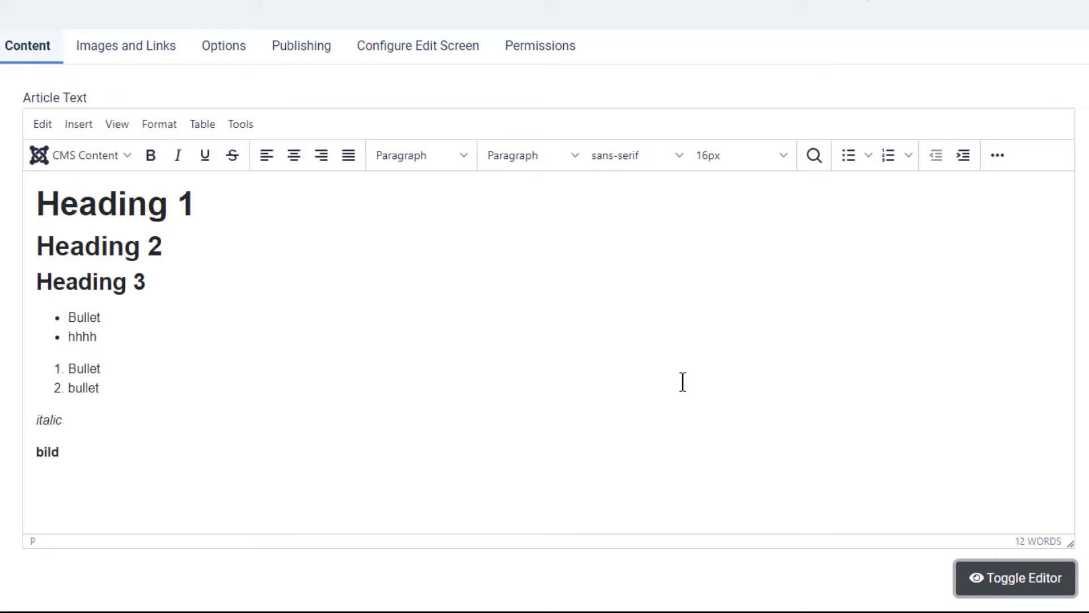